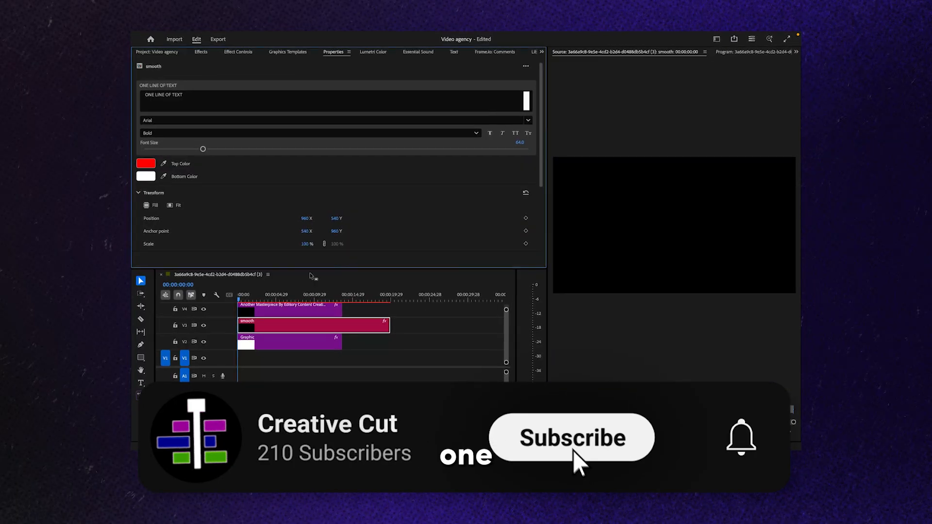
Replace the smooth graphic's placeholder with 'The best edits on the plane'.
left_click(572, 437)
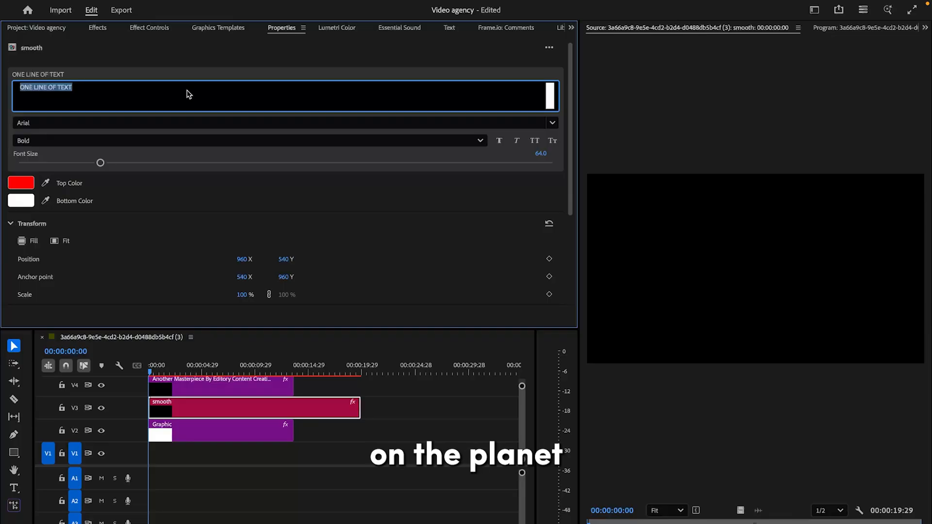
type("The best edits on the plane")
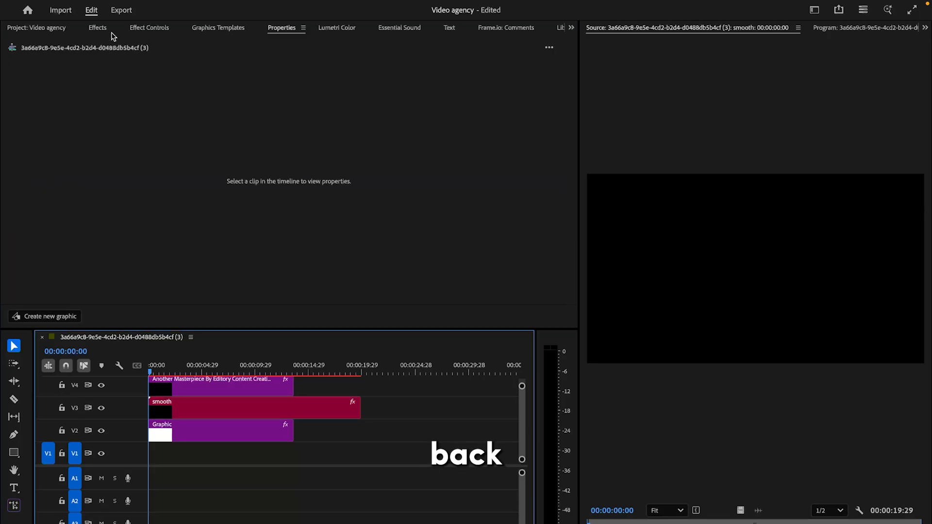
Show Effect Controls for the Another Masterpiece title clip on V4.
left_click(97, 28)
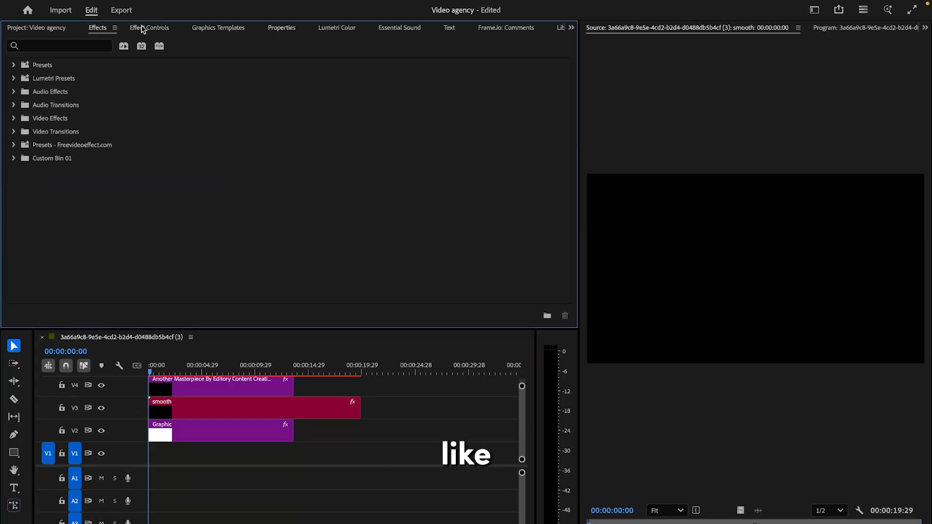
left_click(149, 27)
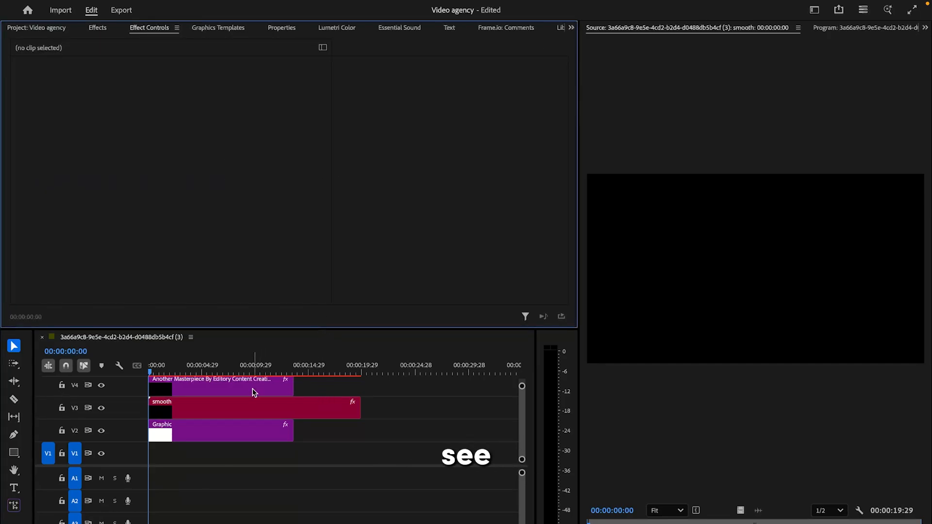
left_click(220, 385)
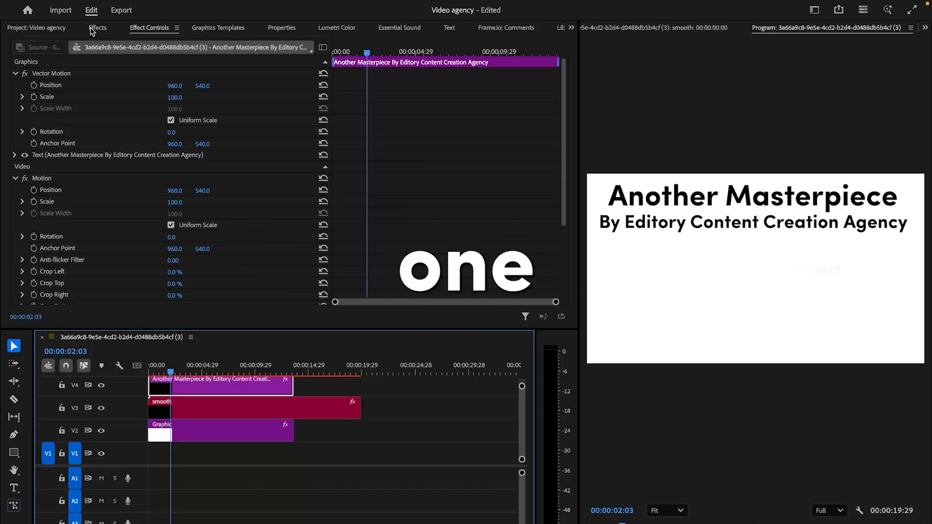
Browse Lumetri Color and Properties for the title, ending on the Effects library.
left_click(97, 27)
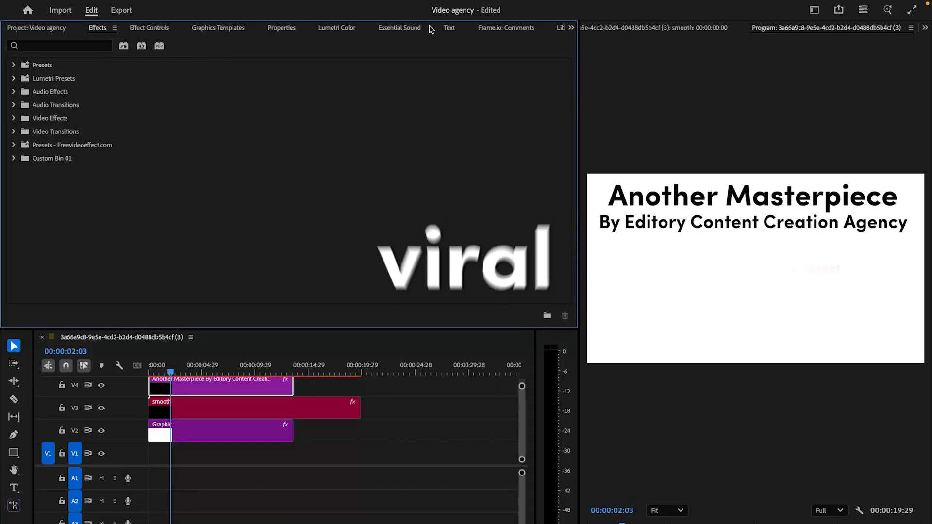
left_click(337, 27)
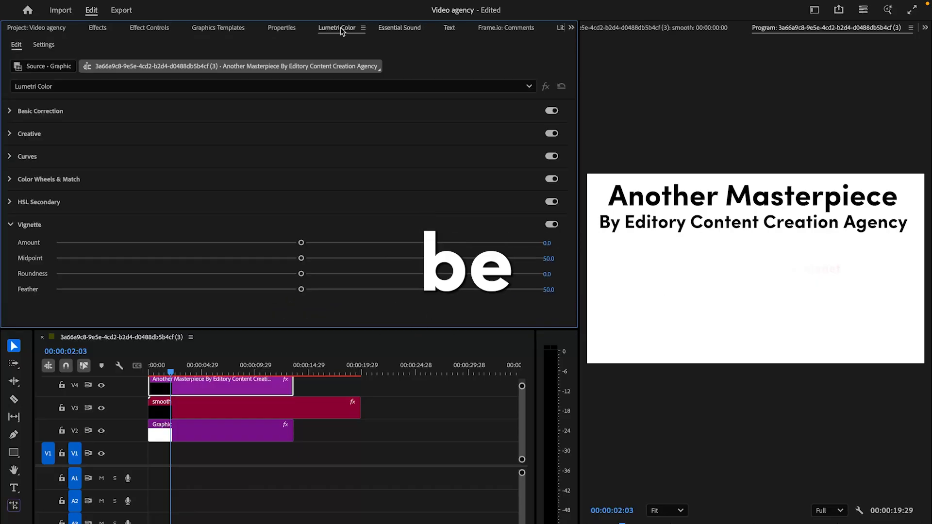
left_click(280, 28)
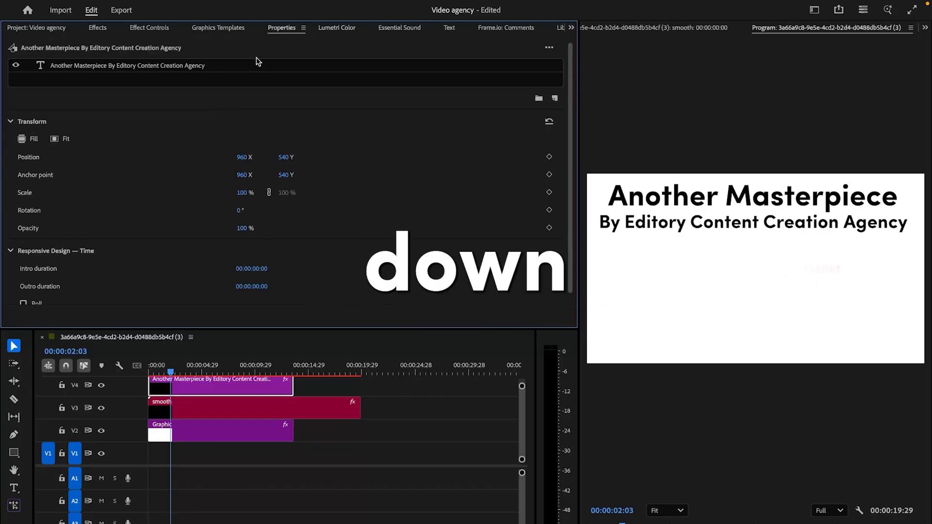
left_click(97, 27)
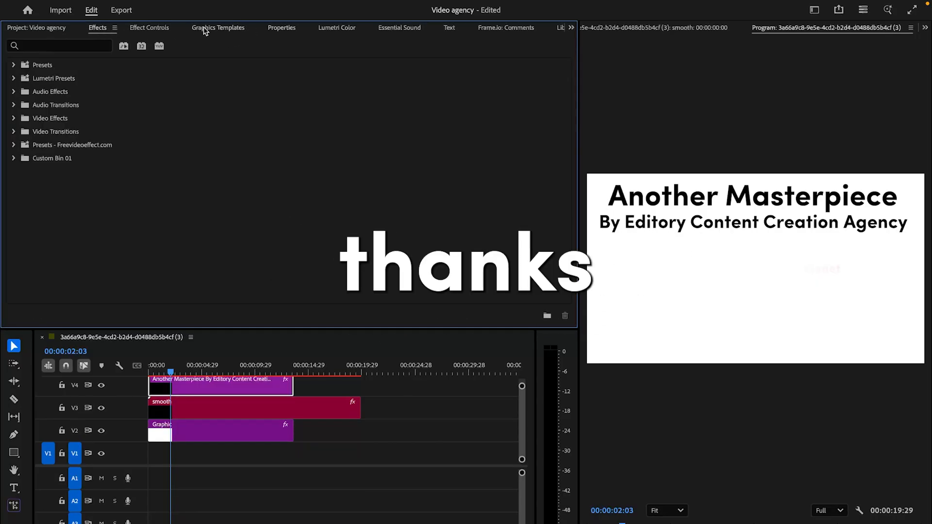